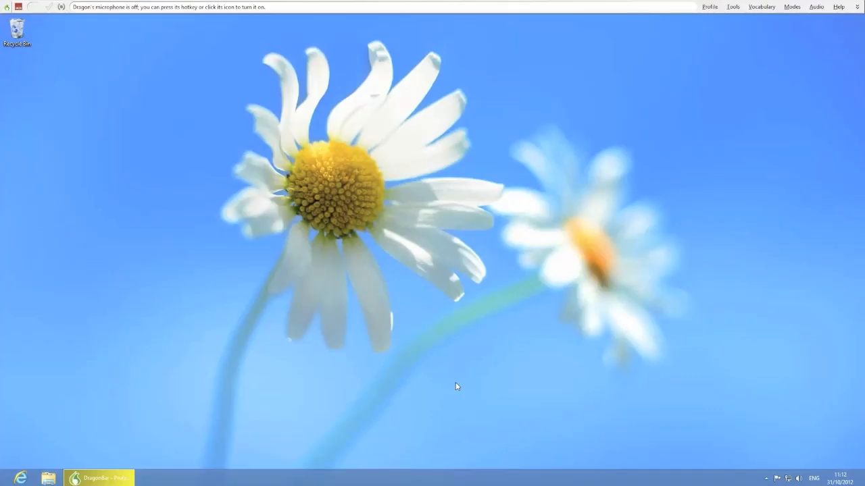
mouse_move(413, 97)
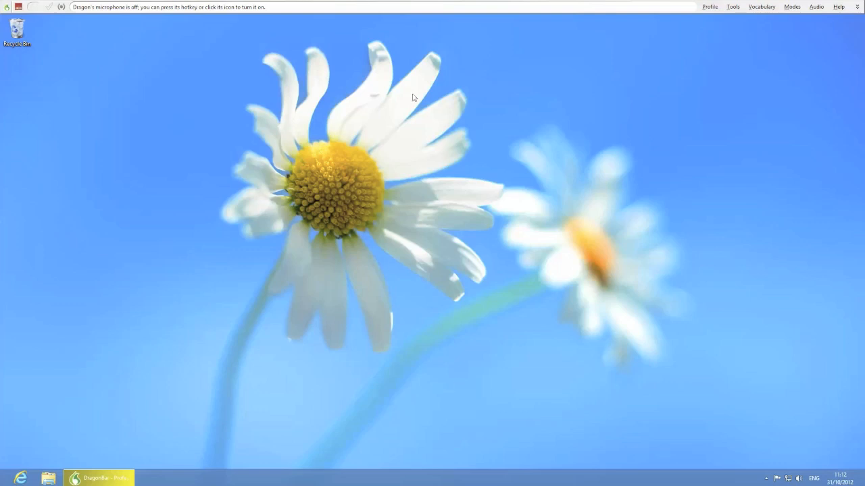
mouse_move(388, 86)
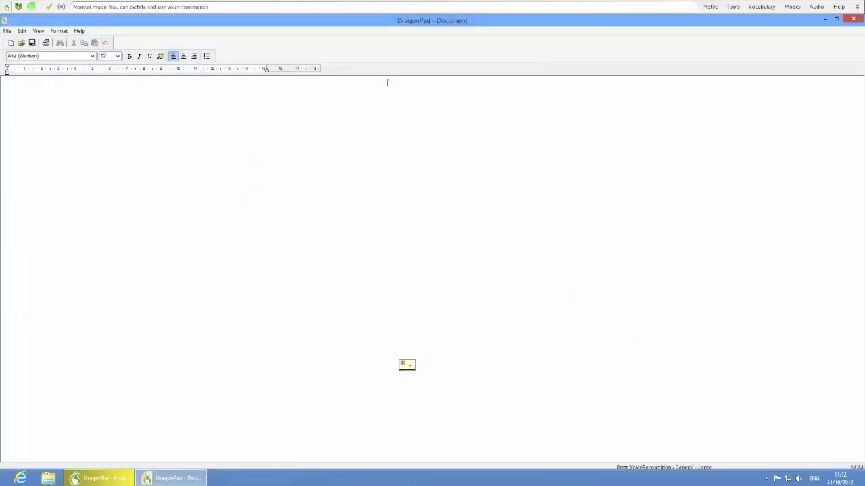
- Dictate "Hello, my name is Brett." then say "open Microsoft Word" to launch Word
type("Hello,")
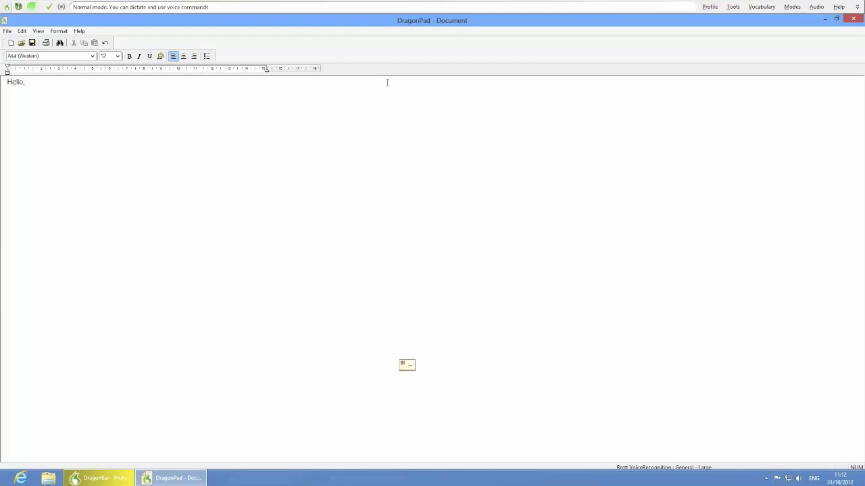
type("my name is Brett.")
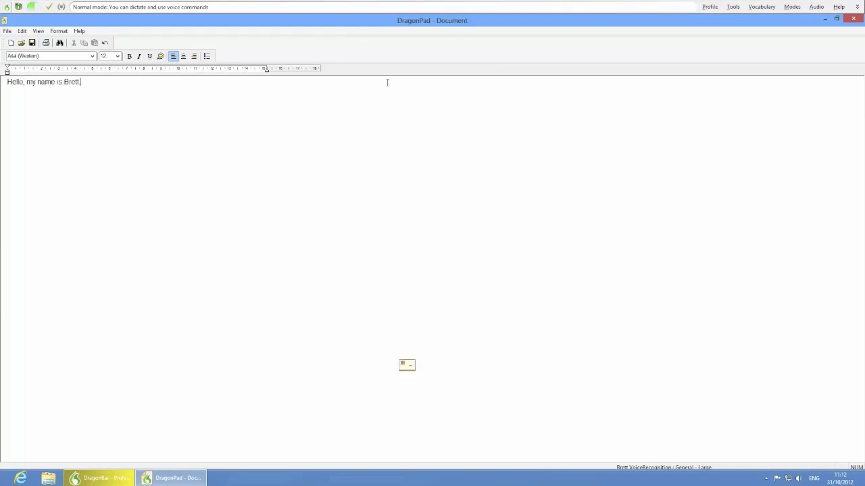
type("open Microsoft Word")
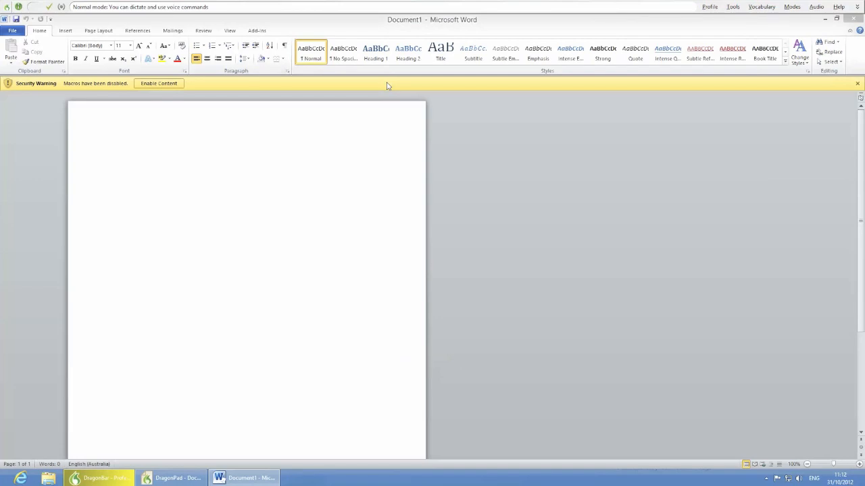
- Enable the macro content to dismiss Word's Security Warning bar on Document1
left_click(160, 83)
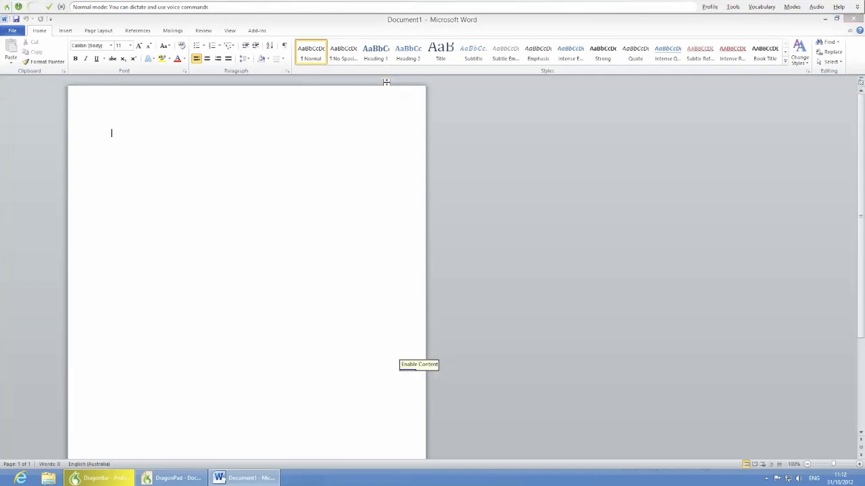